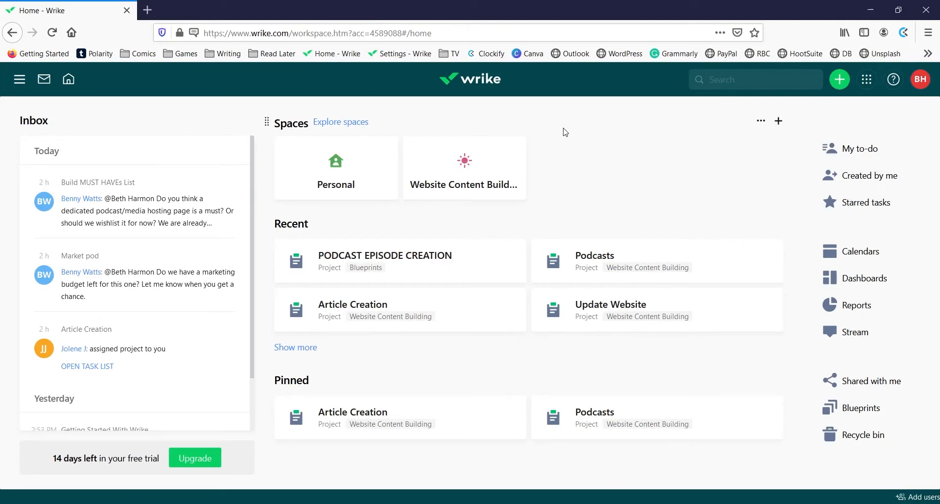
{"action": "mouse_move", "coordinate": [602, 144]}
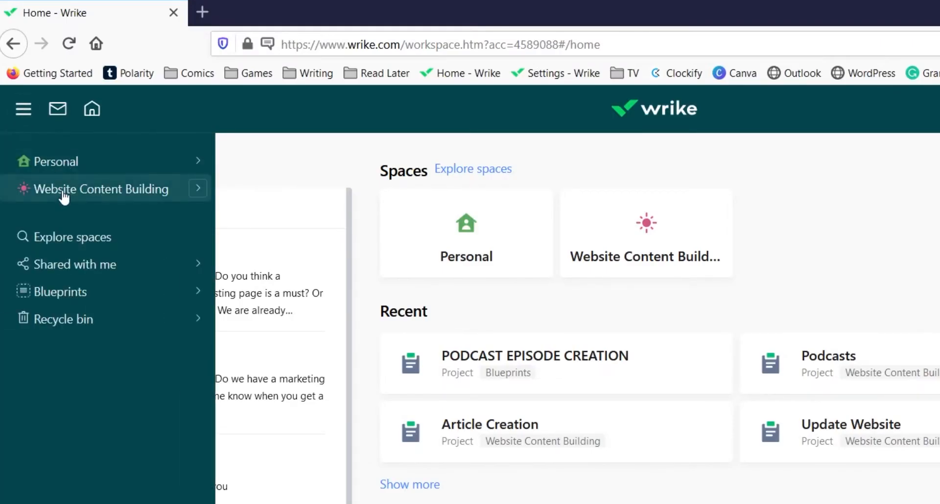
{"action": "left_click", "coordinate": [100, 189]}
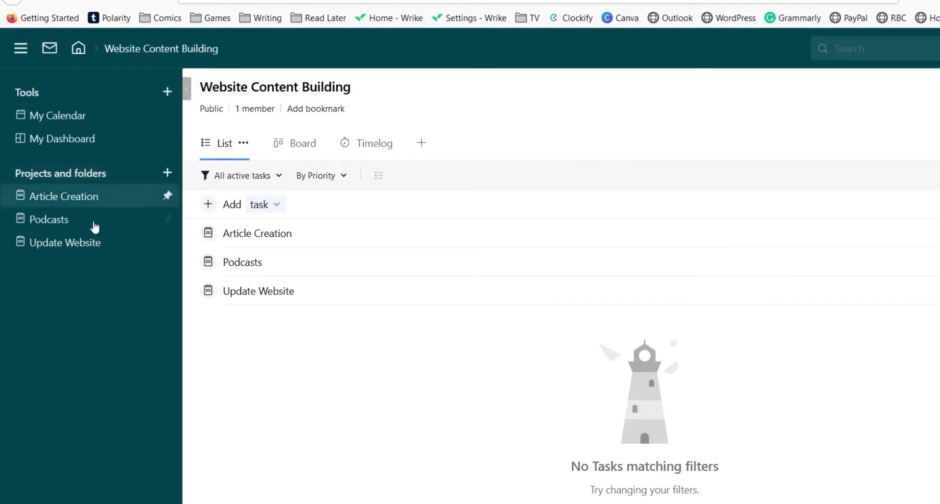
{"action": "left_click", "coordinate": [49, 219]}
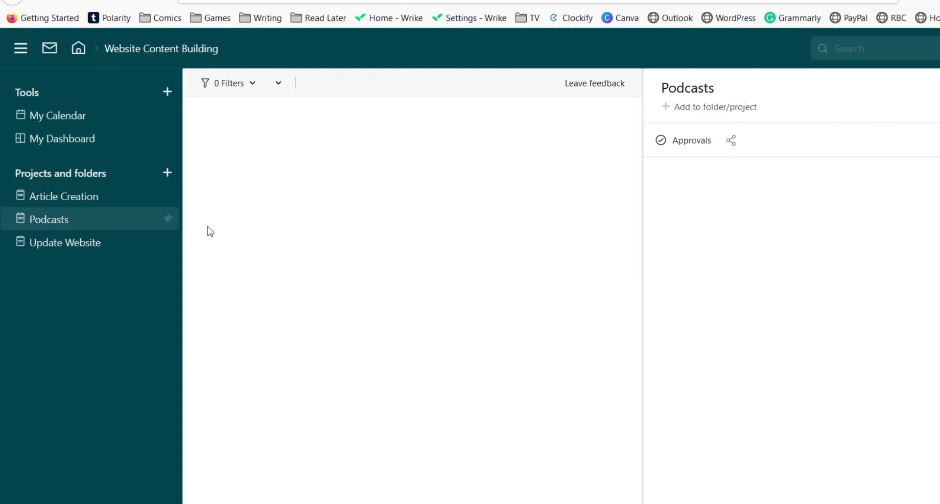
{"action": "left_click", "coordinate": [49, 219]}
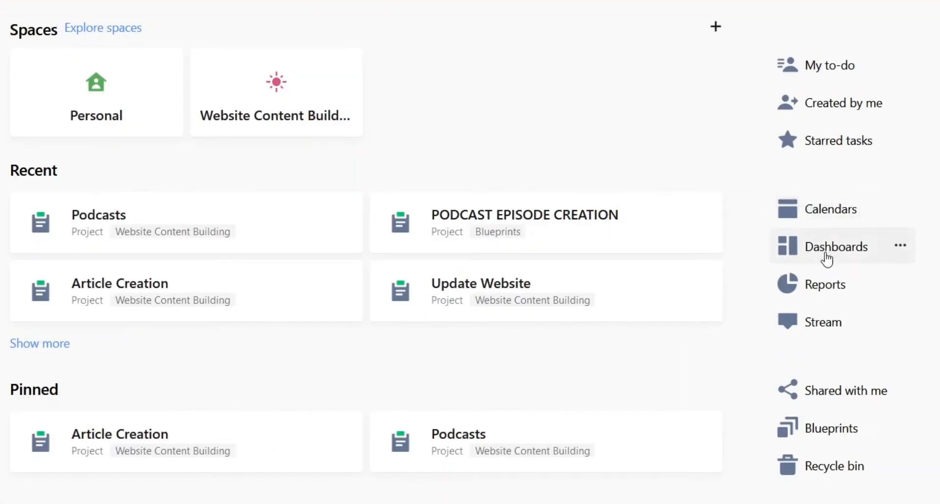
{"action": "left_click", "coordinate": [523, 214]}
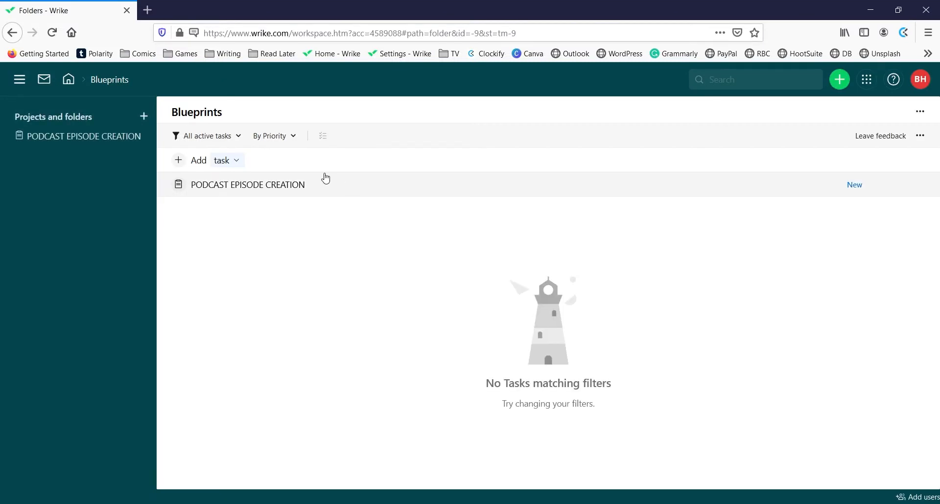
{"action": "mouse_move", "coordinate": [344, 191]}
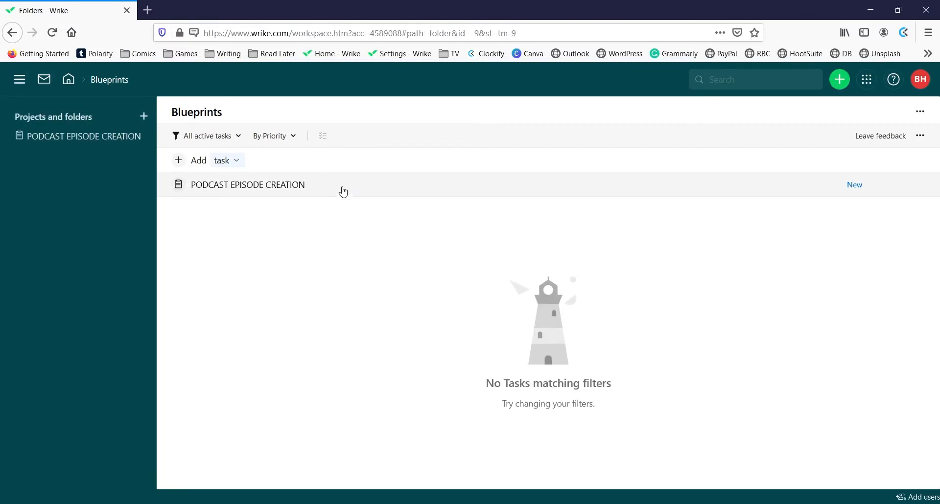
{"action": "mouse_move", "coordinate": [272, 190]}
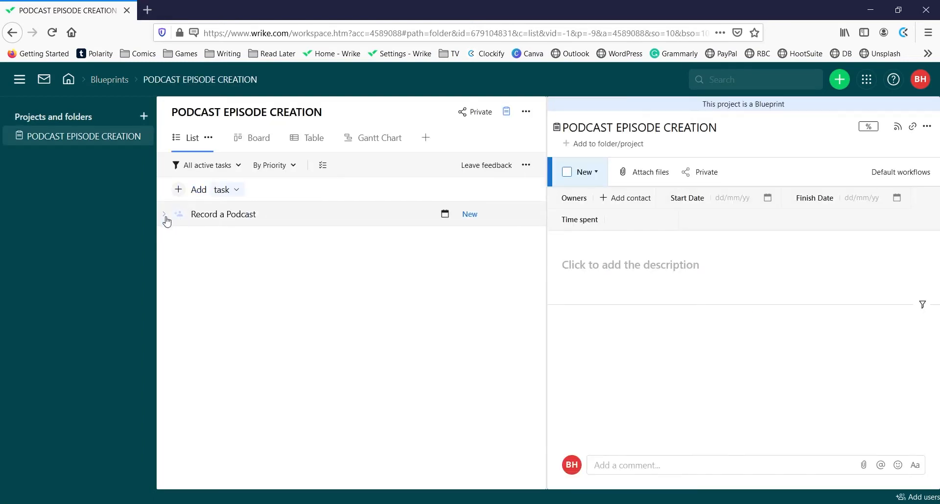
{"action": "left_click", "coordinate": [165, 214]}
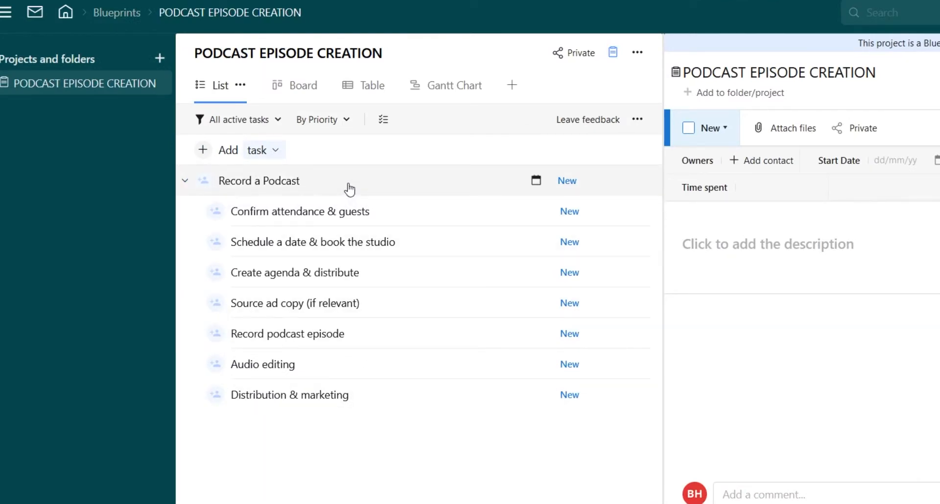
{"action": "mouse_move", "coordinate": [390, 246]}
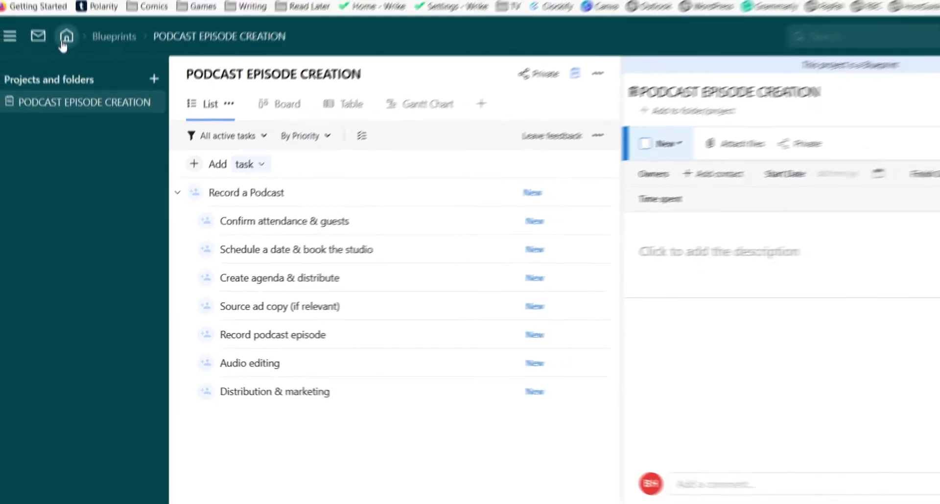
{"action": "left_click", "coordinate": [67, 36]}
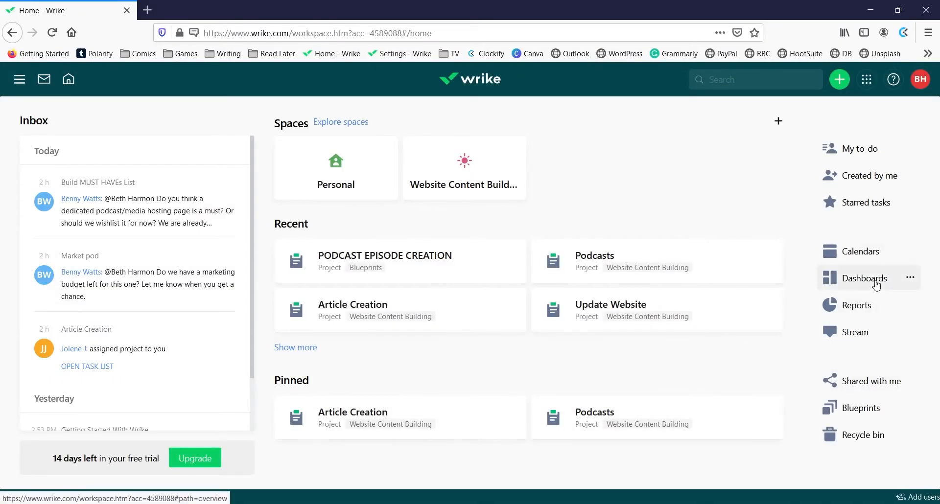
View My Dashboard, return Home, and open the Stream of updates on followed items
{"action": "left_click", "coordinate": [861, 278]}
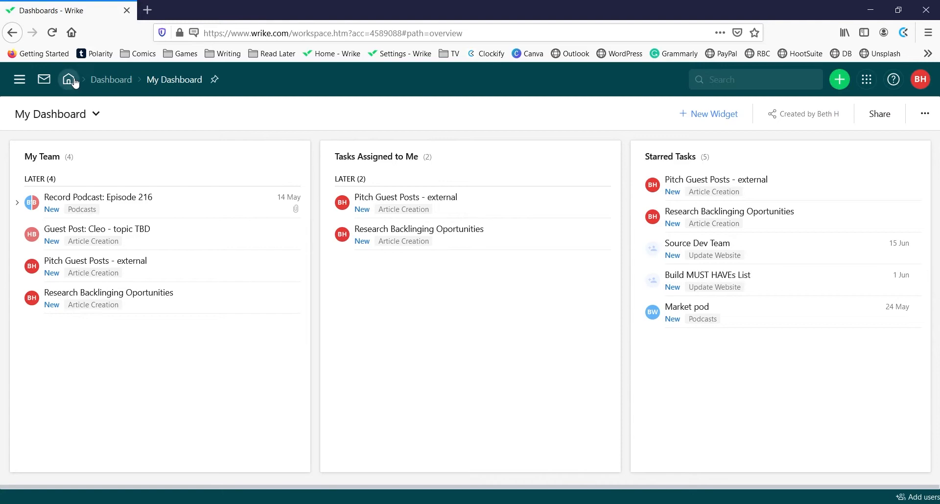
{"action": "left_click", "coordinate": [69, 78]}
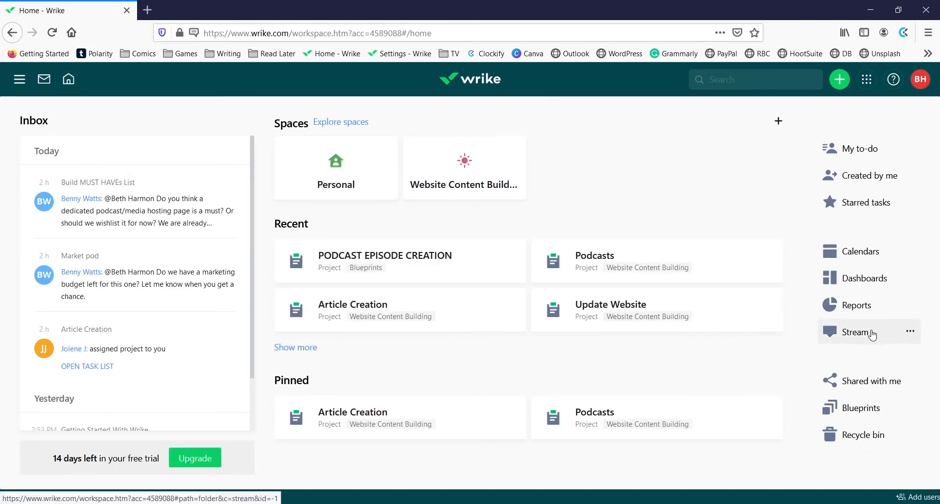
{"action": "left_click", "coordinate": [855, 333]}
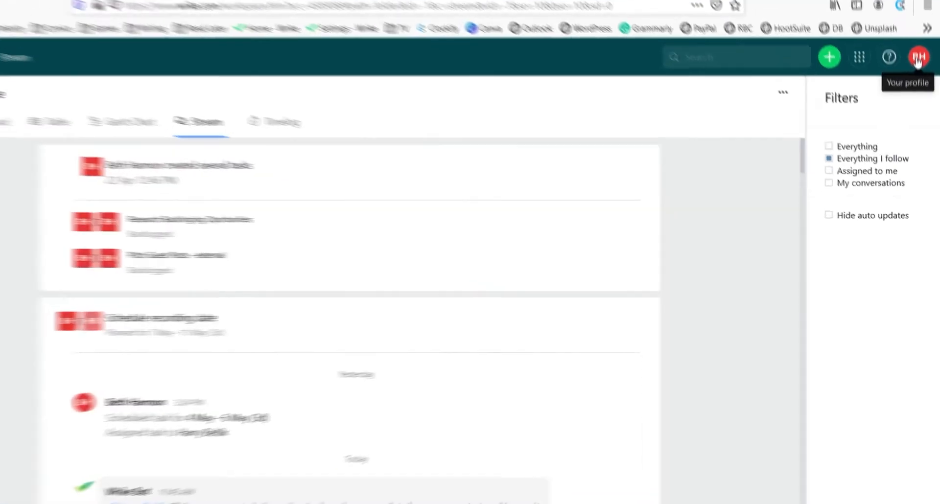
In account settings, view the Default Schedule under Work schedules, then the Request forms list
{"action": "left_click", "coordinate": [917, 57]}
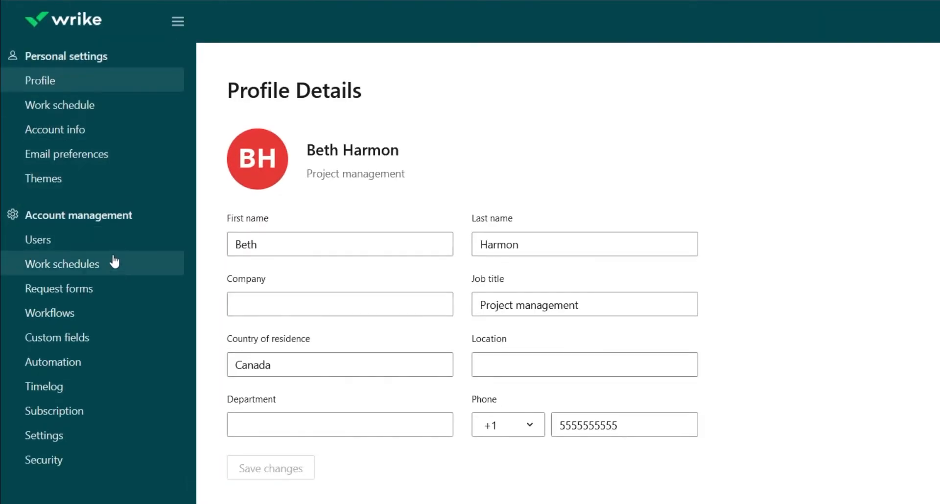
{"action": "left_click", "coordinate": [61, 263]}
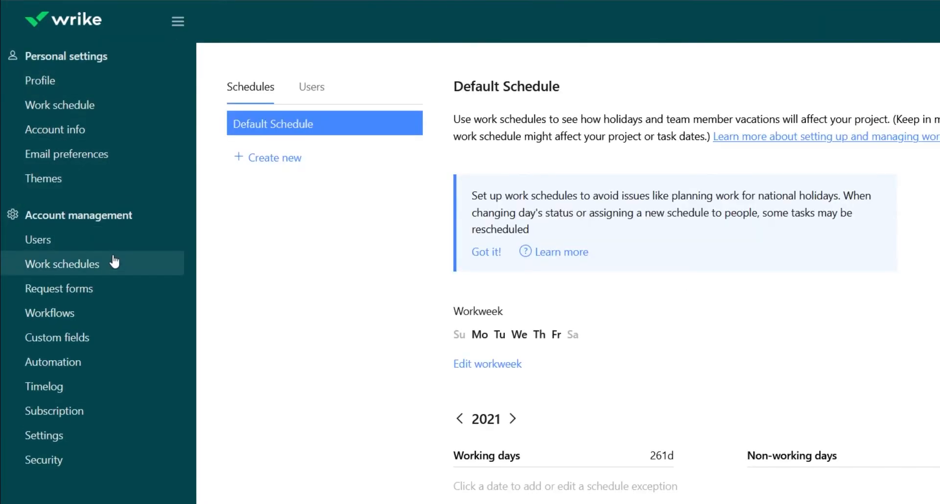
{"action": "mouse_move", "coordinate": [236, 244]}
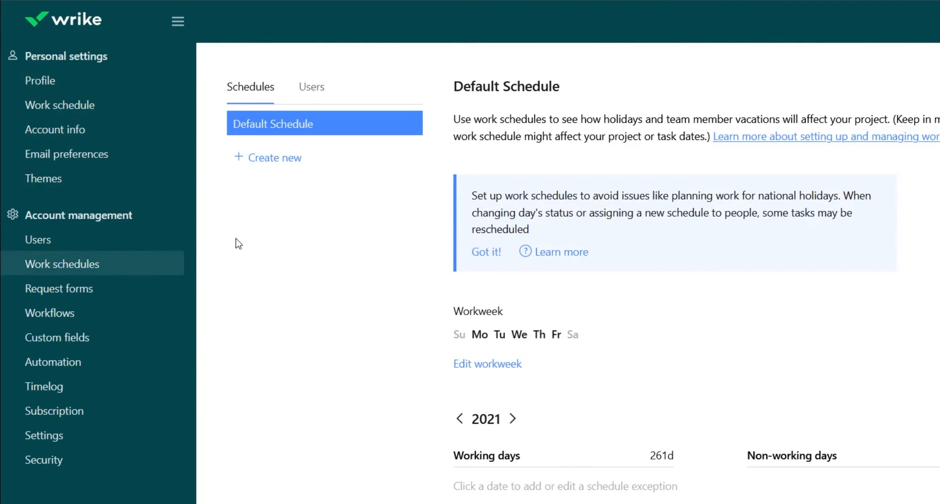
{"action": "mouse_move", "coordinate": [282, 249]}
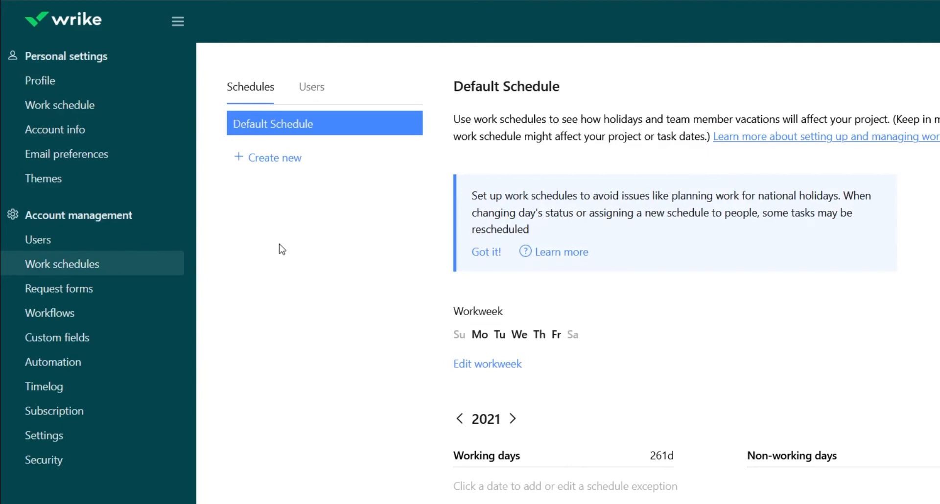
{"action": "mouse_move", "coordinate": [234, 246]}
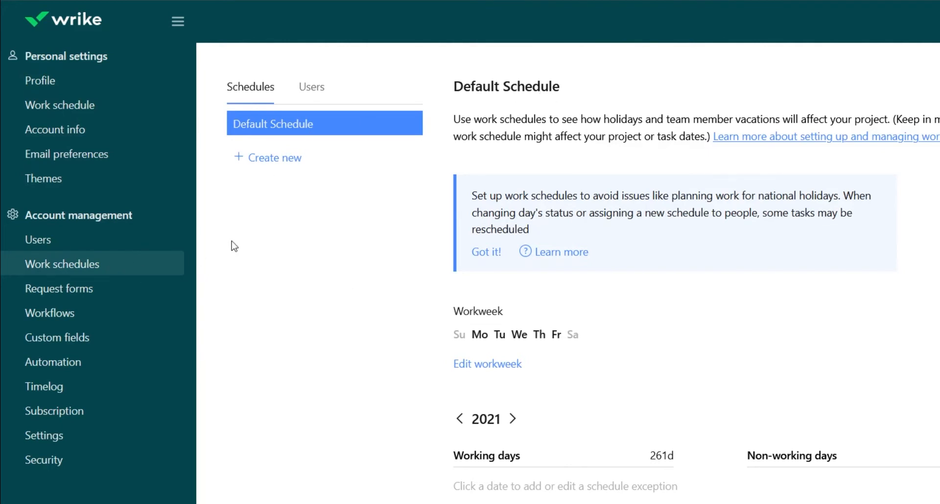
{"action": "mouse_move", "coordinate": [293, 225]}
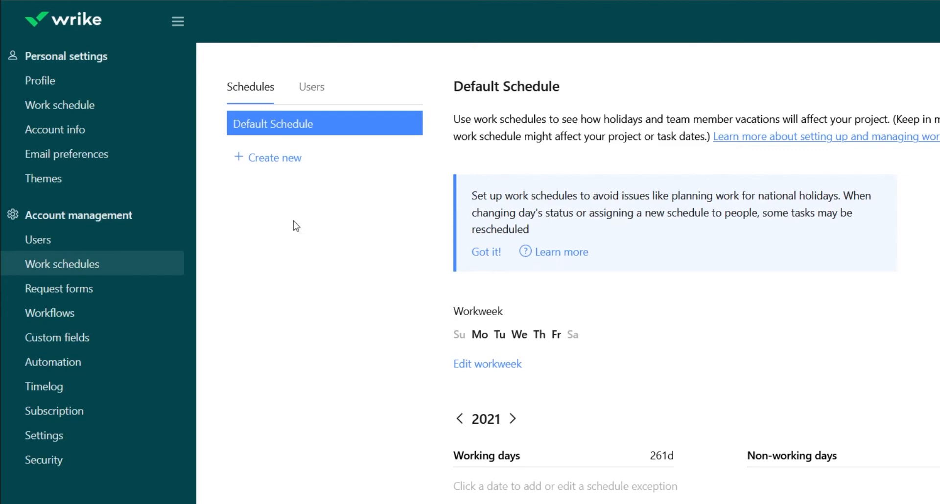
{"action": "mouse_move", "coordinate": [289, 214]}
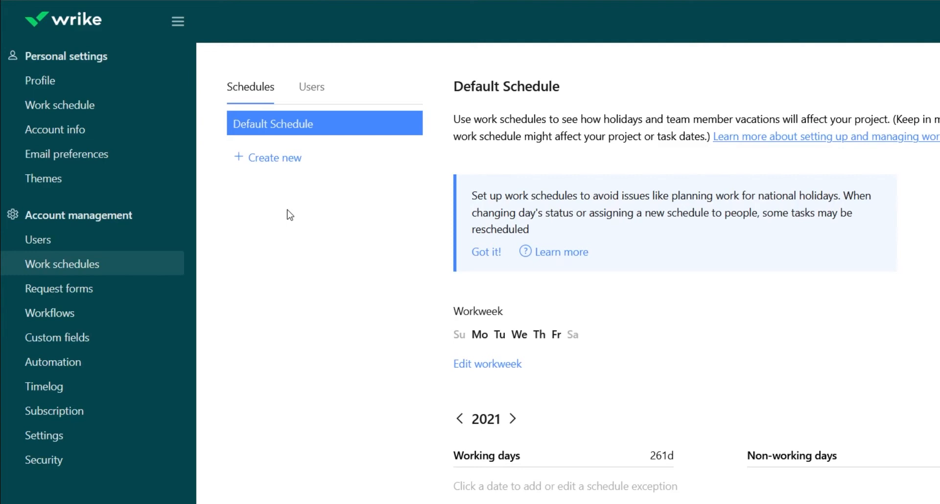
{"action": "mouse_move", "coordinate": [289, 158]}
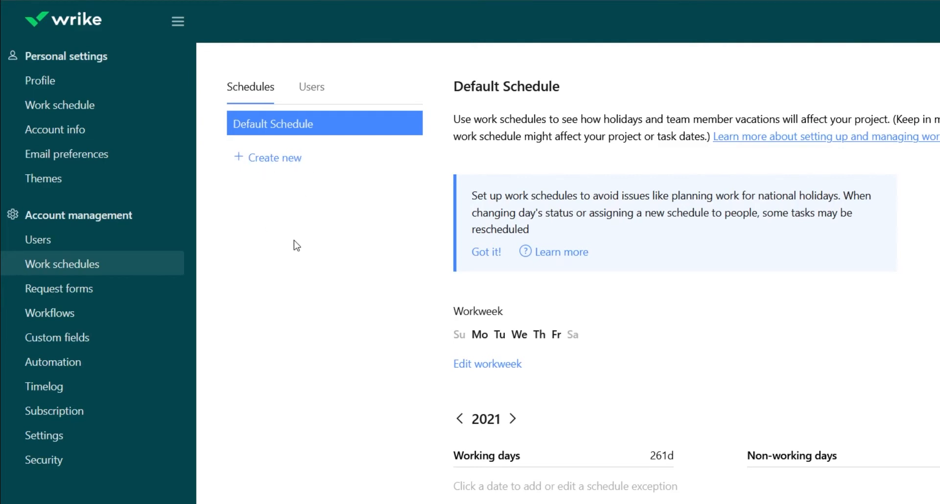
{"action": "mouse_move", "coordinate": [273, 211]}
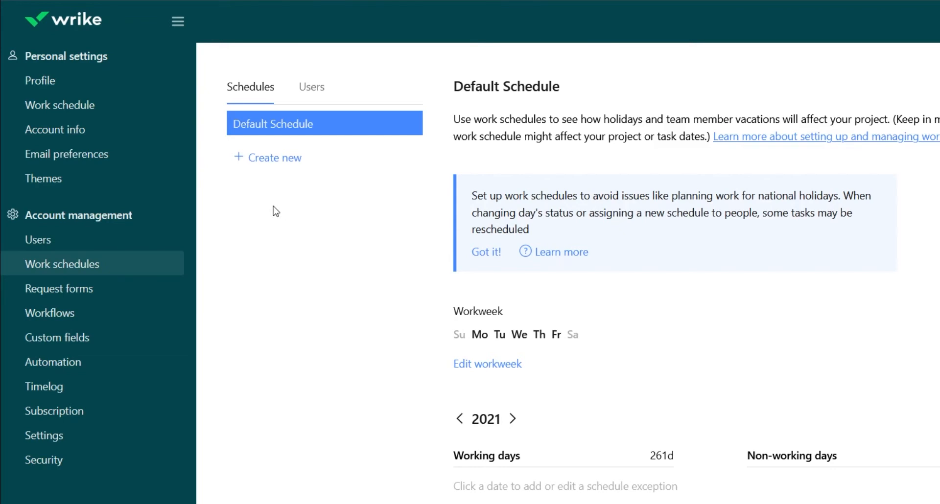
{"action": "mouse_move", "coordinate": [277, 217]}
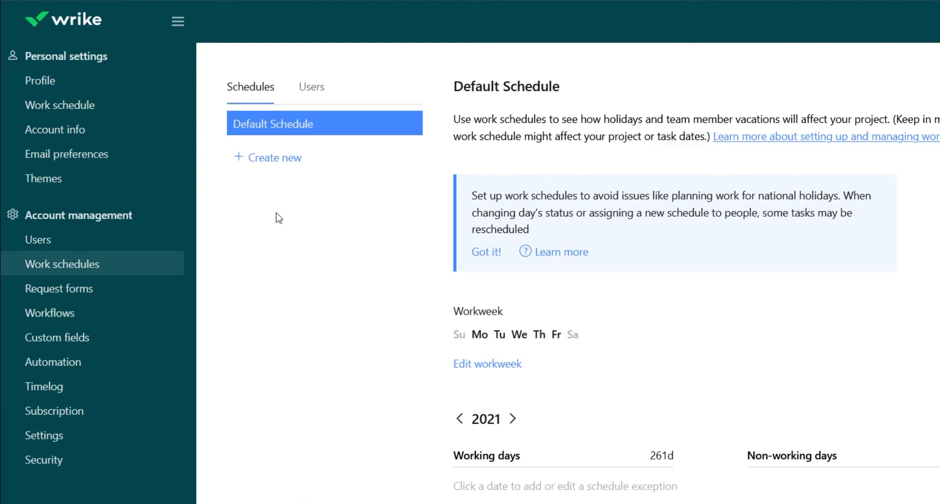
{"action": "mouse_move", "coordinate": [104, 299]}
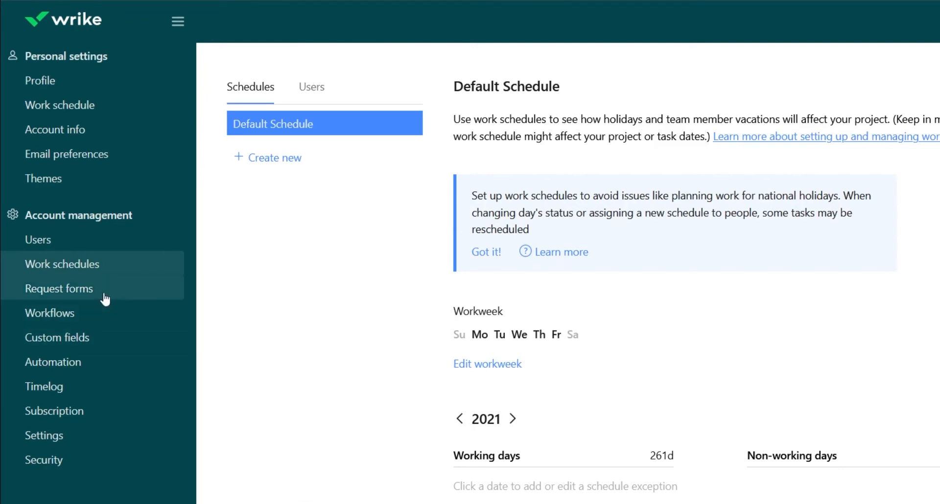
{"action": "left_click", "coordinate": [59, 289]}
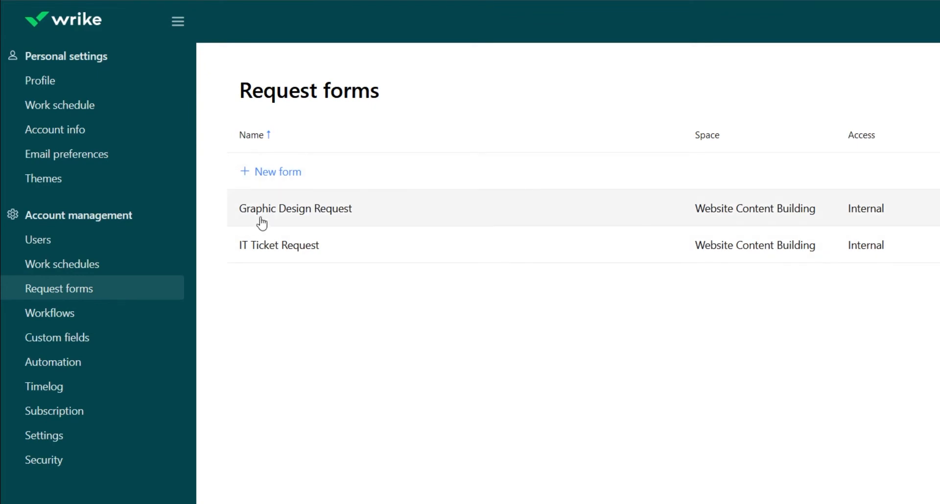
{"action": "mouse_move", "coordinate": [285, 257]}
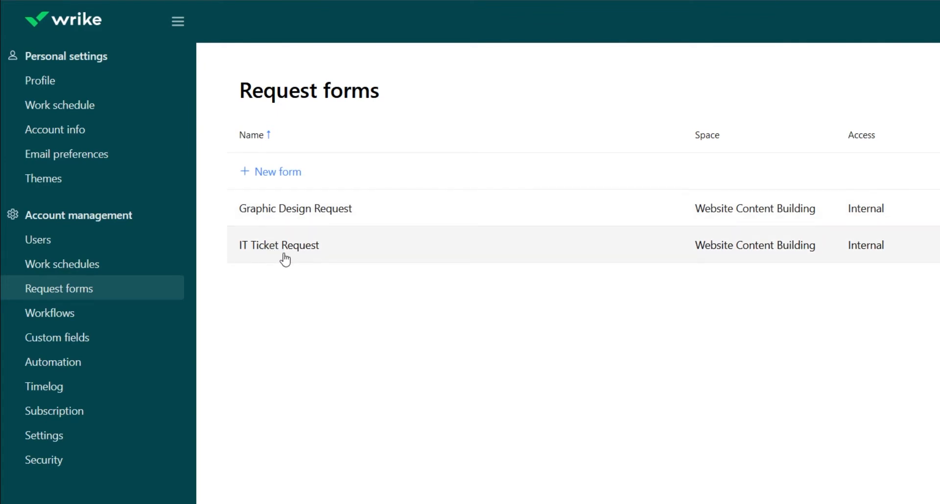
Review the Graphic Design Request form's questions on purpose, vision and deadline
{"action": "left_click", "coordinate": [295, 208]}
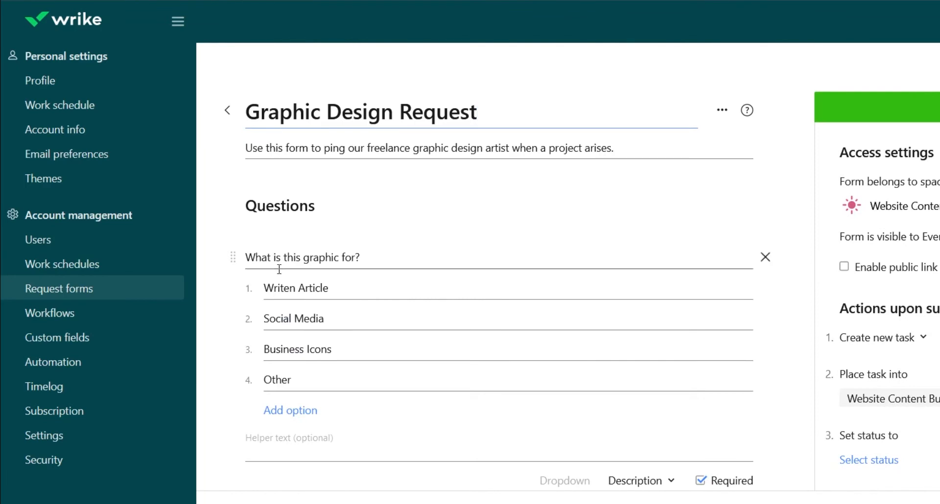
{"action": "scroll", "scroll_direction": "down", "scroll_amount": 3}
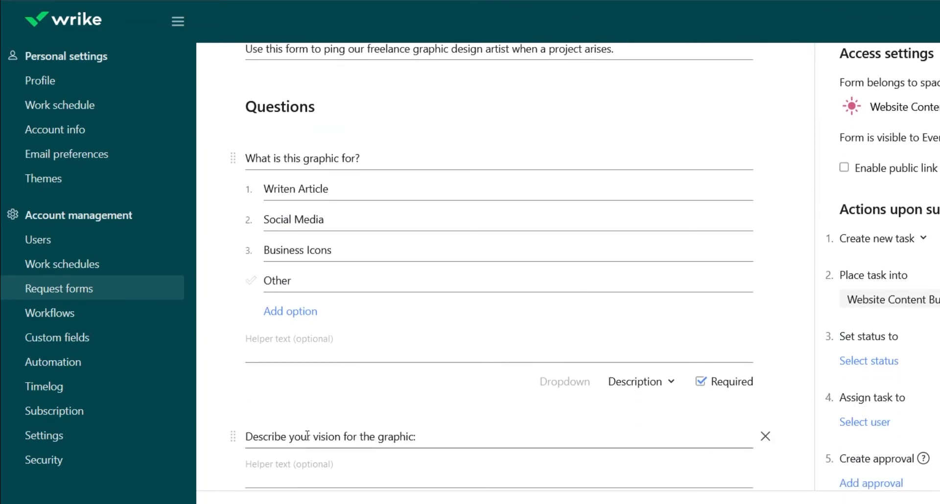
{"action": "scroll", "scroll_direction": "down", "scroll_amount": 3}
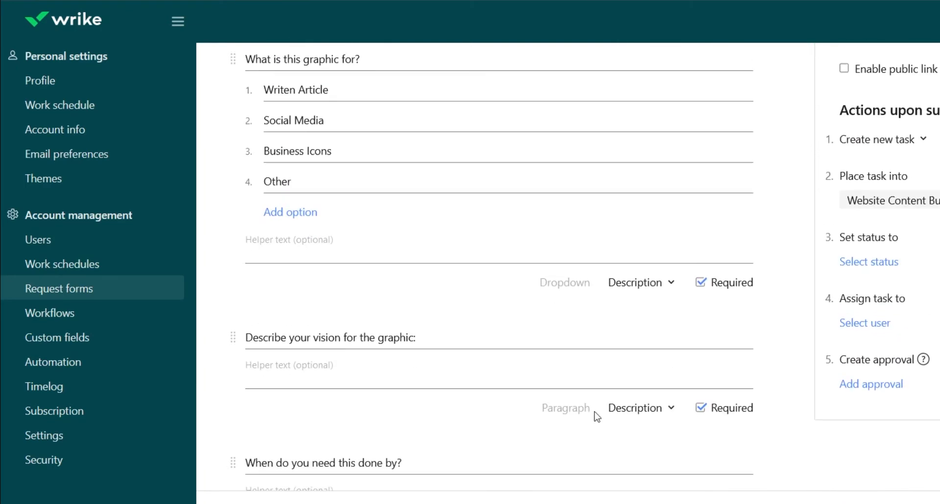
{"action": "scroll", "scroll_direction": "down", "scroll_amount": 3}
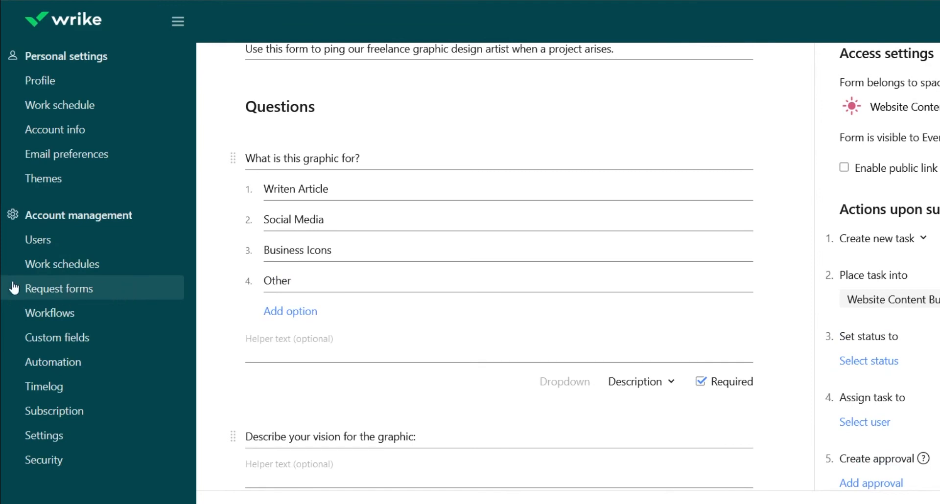
{"action": "mouse_move", "coordinate": [58, 336]}
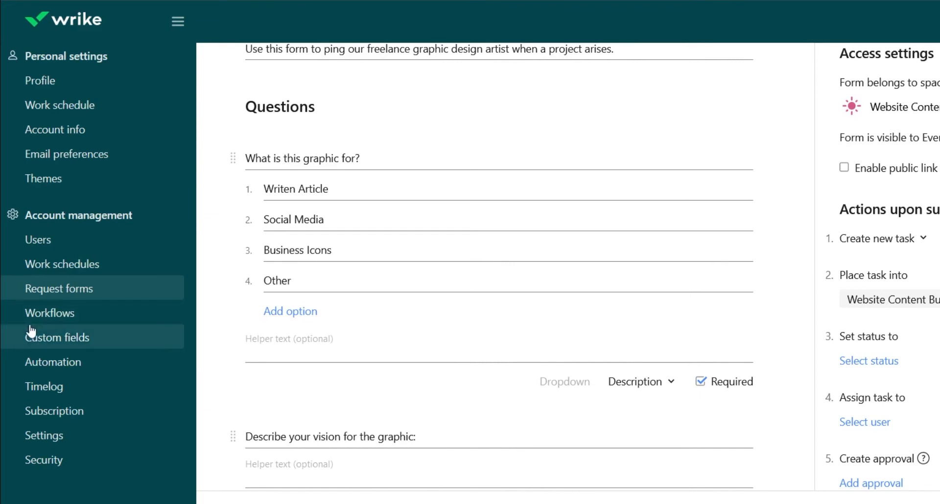
{"action": "mouse_move", "coordinate": [127, 288]}
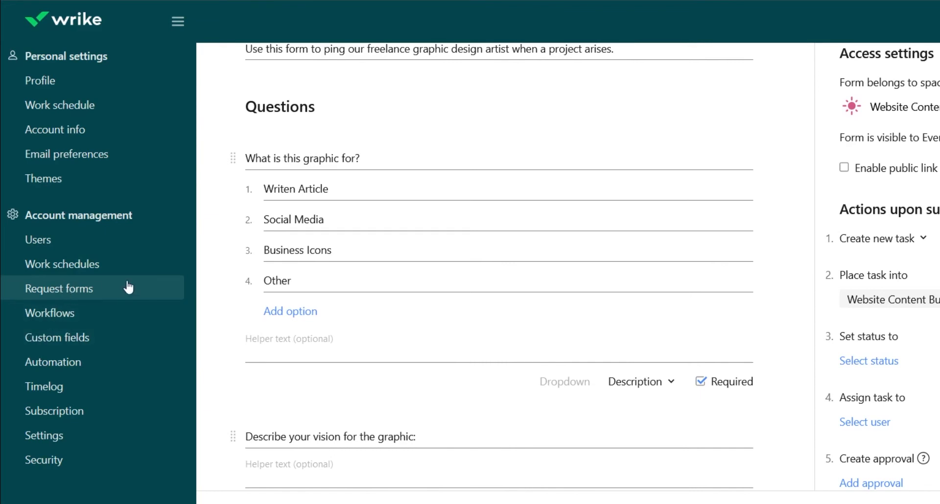
Create a new automation rule applying to tasks in Podcasts
{"action": "left_click", "coordinate": [53, 361]}
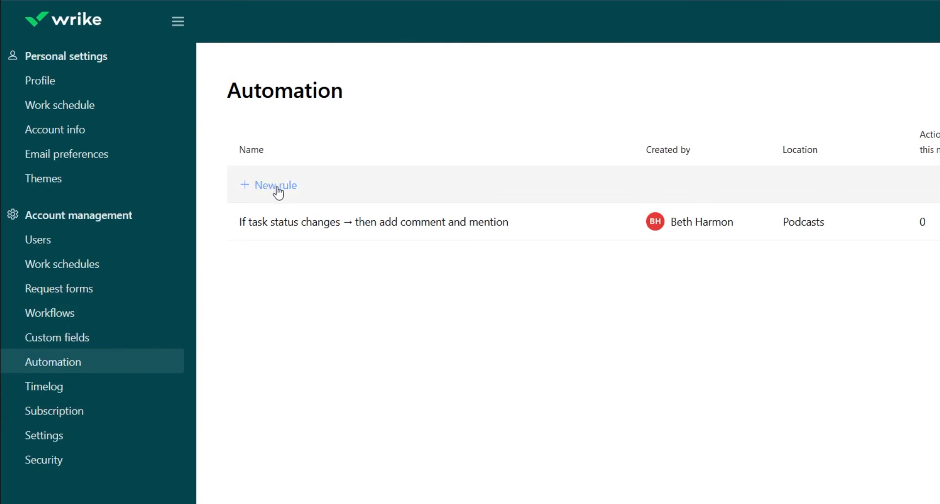
{"action": "left_click", "coordinate": [276, 185]}
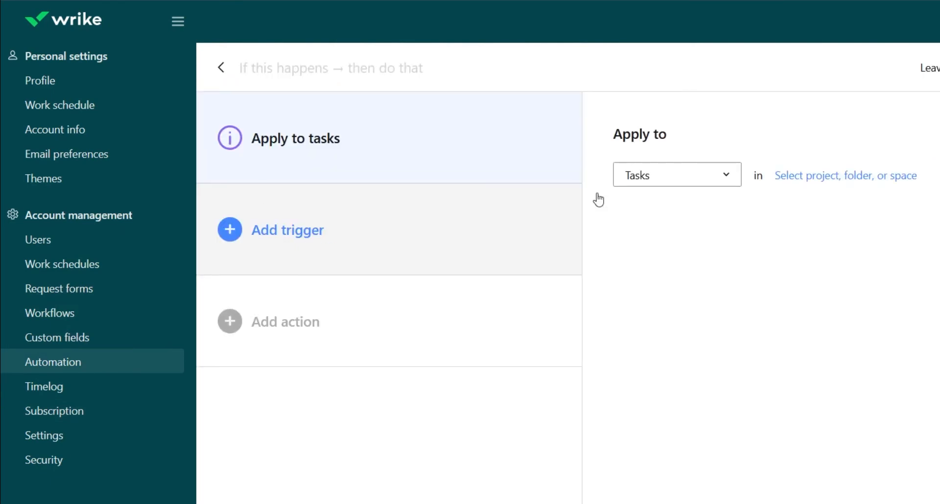
{"action": "mouse_move", "coordinate": [264, 135]}
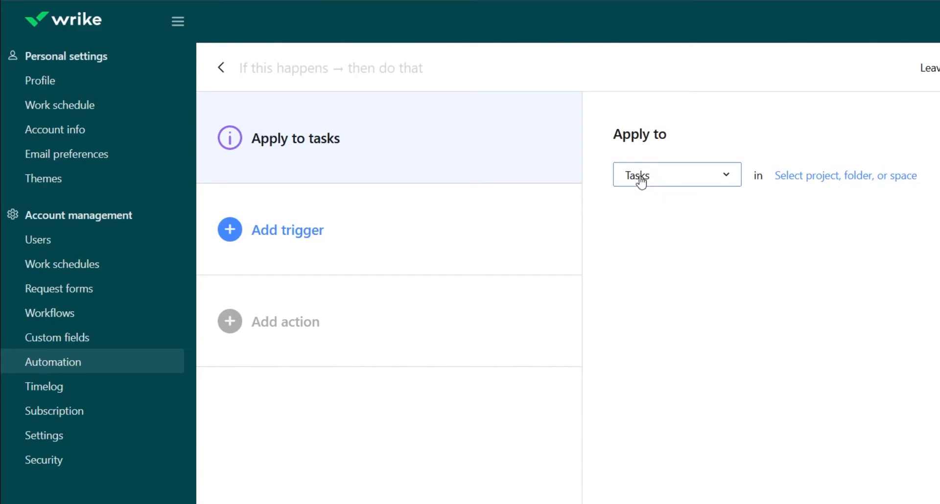
{"action": "left_click", "coordinate": [845, 175]}
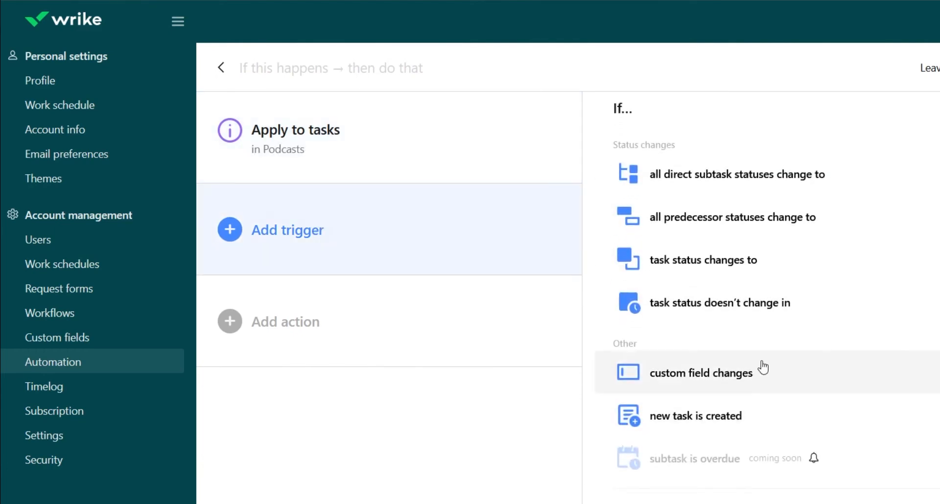
Trigger the rule when task status changes to any completed, with an add comment or mention action
{"action": "left_click", "coordinate": [704, 260]}
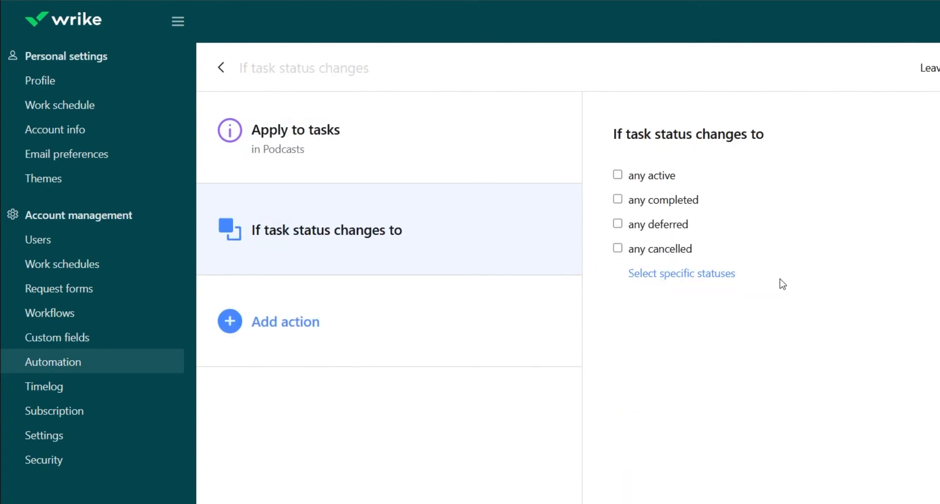
{"action": "left_click", "coordinate": [617, 200]}
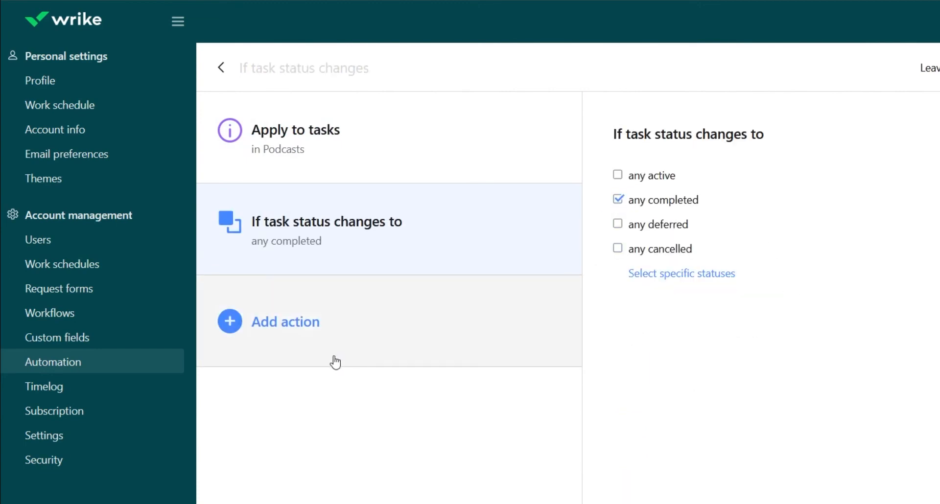
{"action": "left_click", "coordinate": [285, 322]}
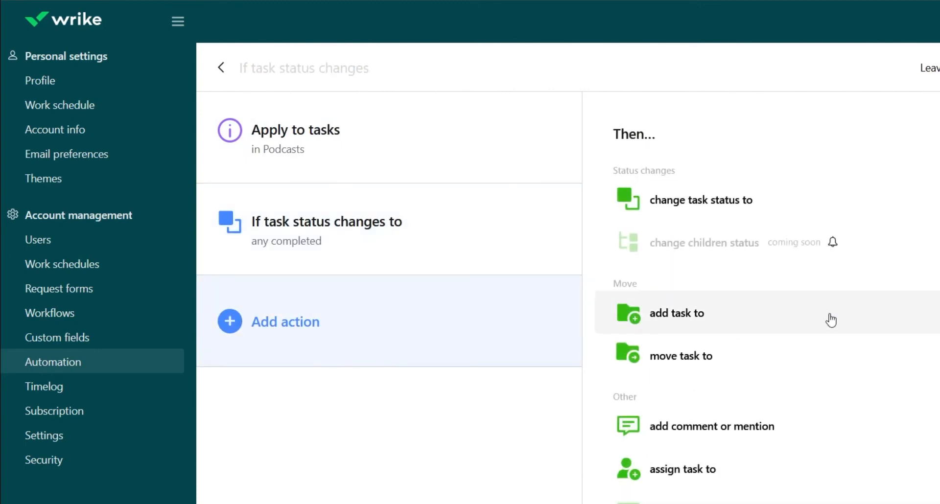
{"action": "left_click", "coordinate": [712, 425]}
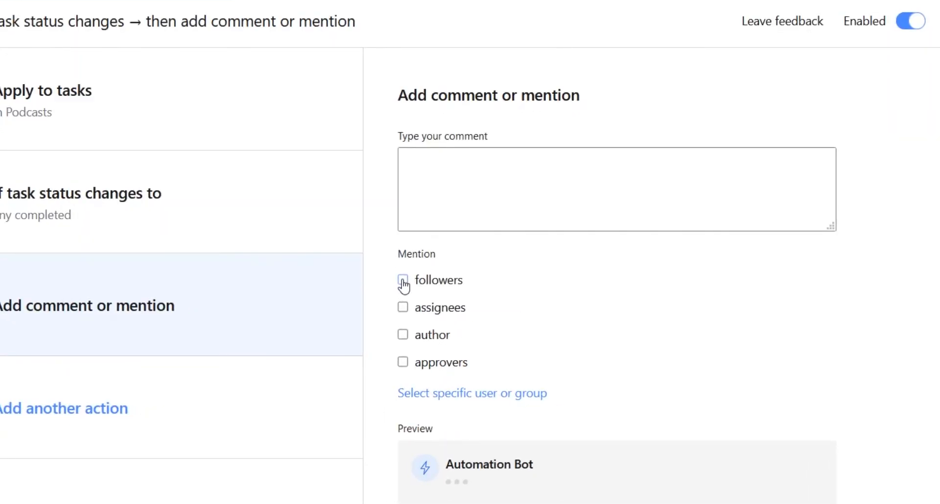
Mention followers with the comment 'YAY! This is done!' and save the rule
{"action": "left_click", "coordinate": [402, 280]}
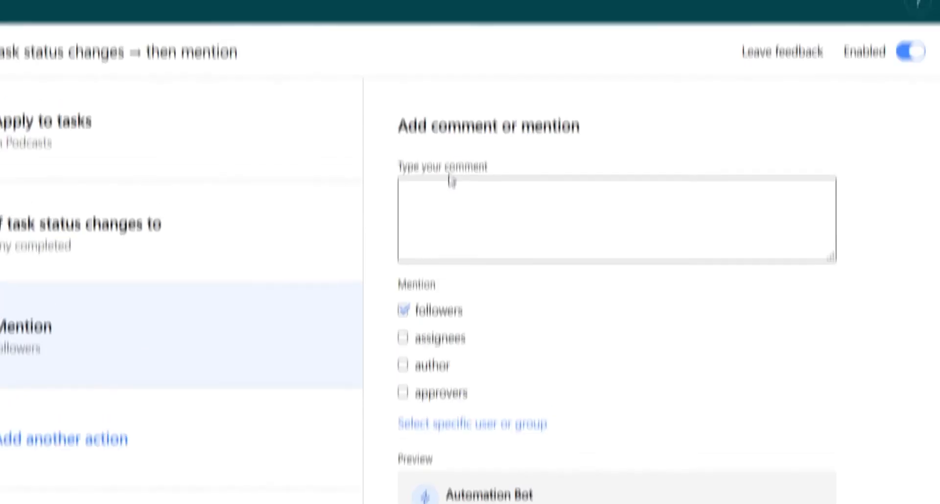
{"action": "type", "text": "YAY"}
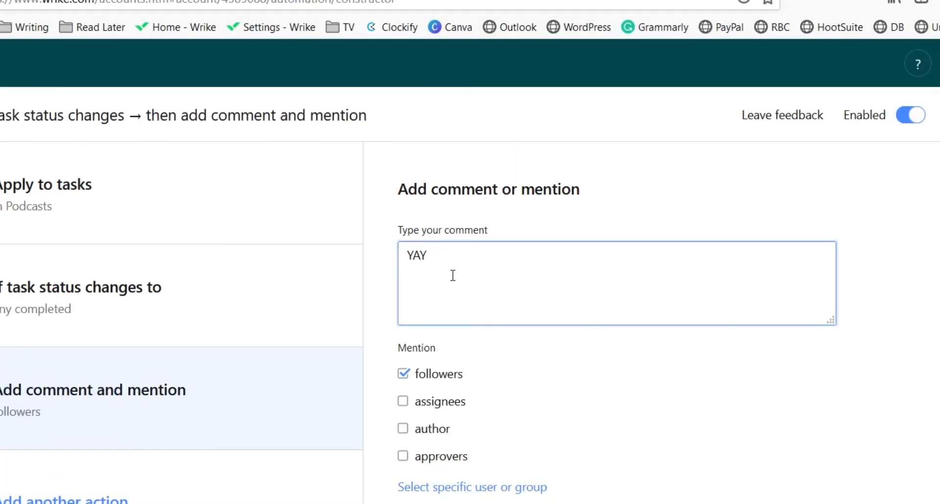
{"action": "type", "text": "! Thsi"}
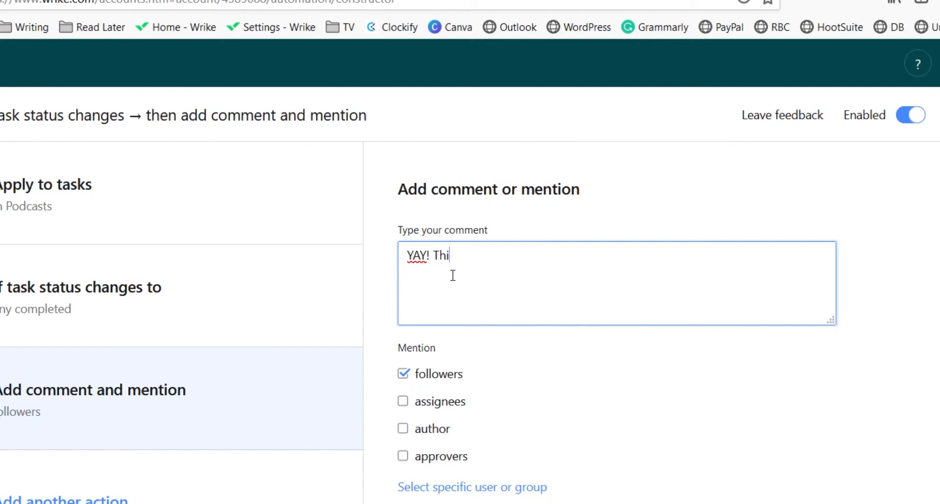
{"action": "type", "text": "s is done!"}
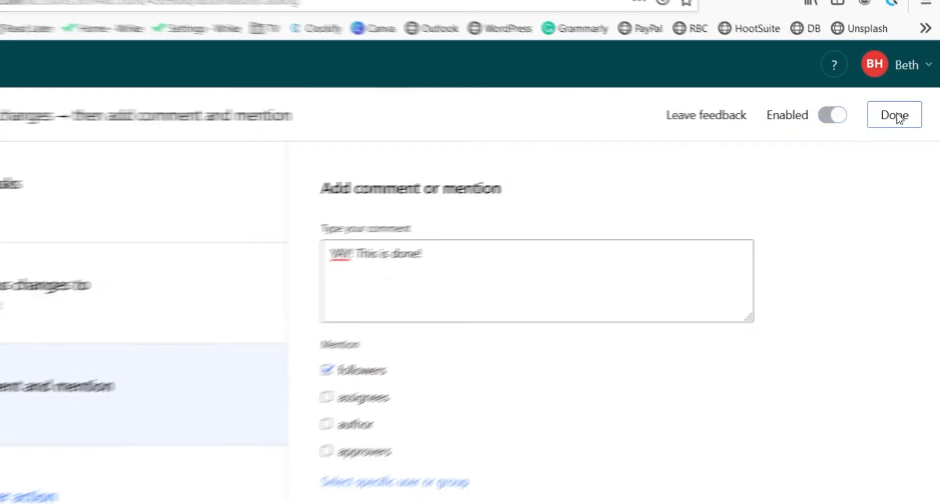
{"action": "left_click", "coordinate": [894, 115]}
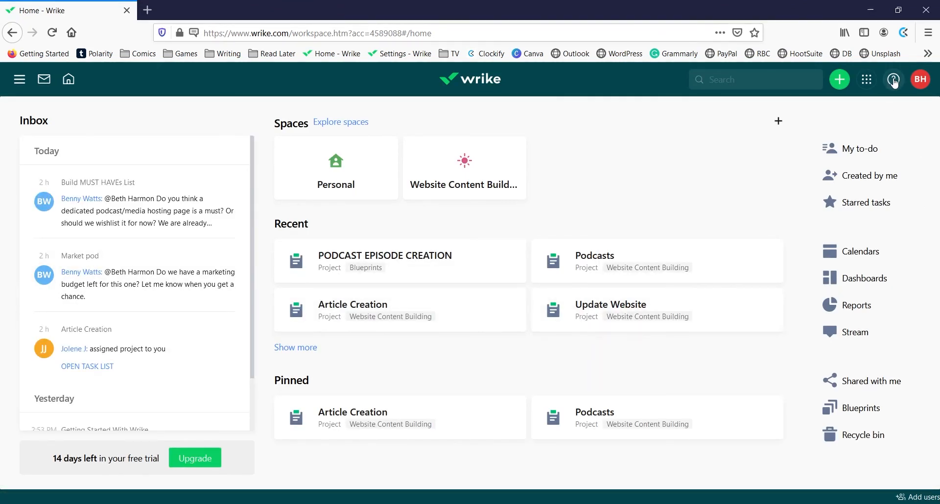
{"action": "left_click", "coordinate": [893, 80]}
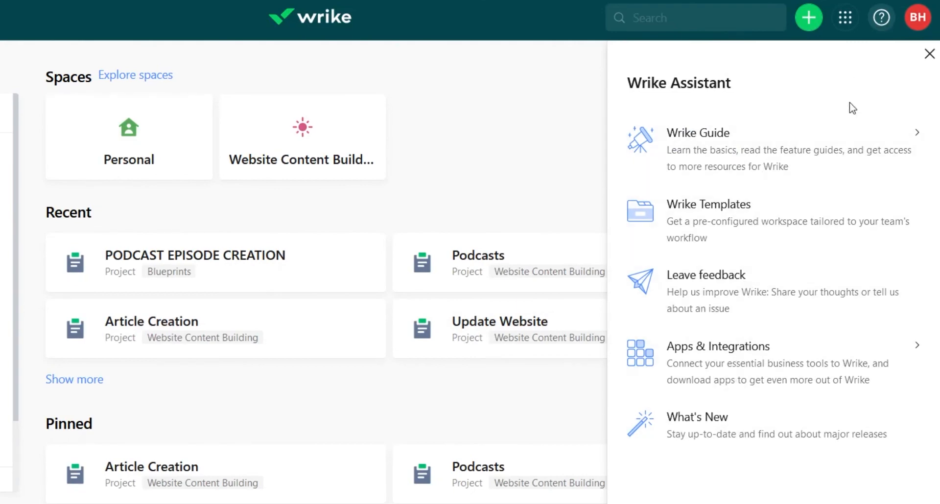
{"action": "left_click", "coordinate": [930, 54]}
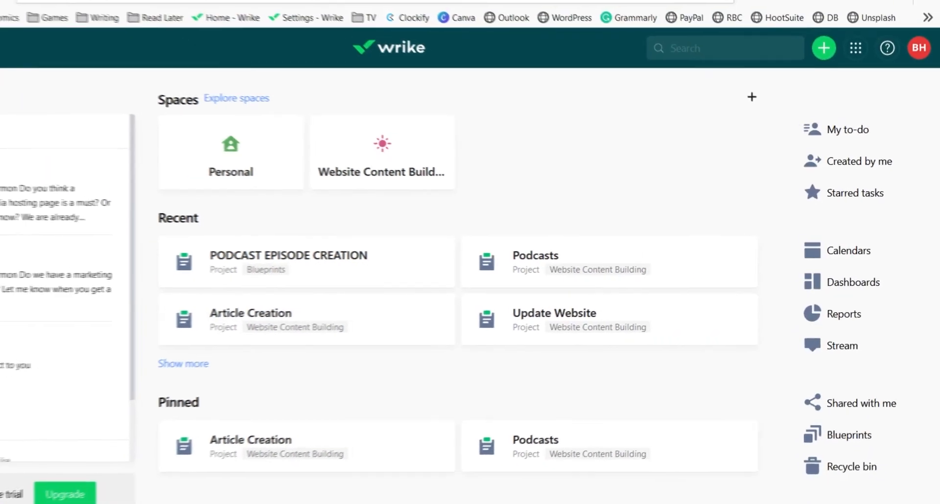